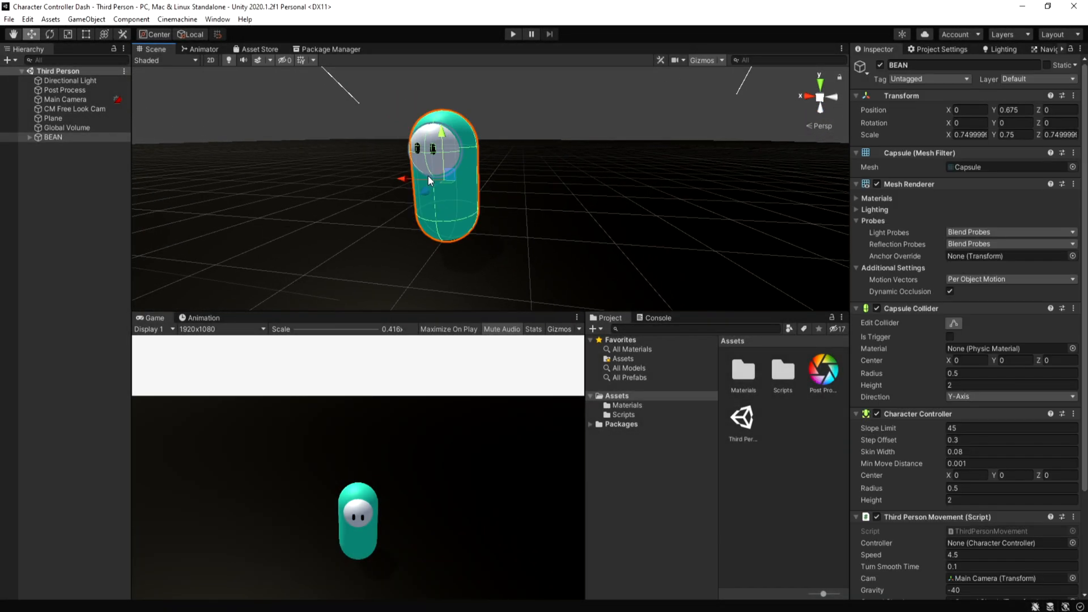
Step: Deselect the BEAN player object by clicking empty space in the Hierarchy
left_click(76, 146)
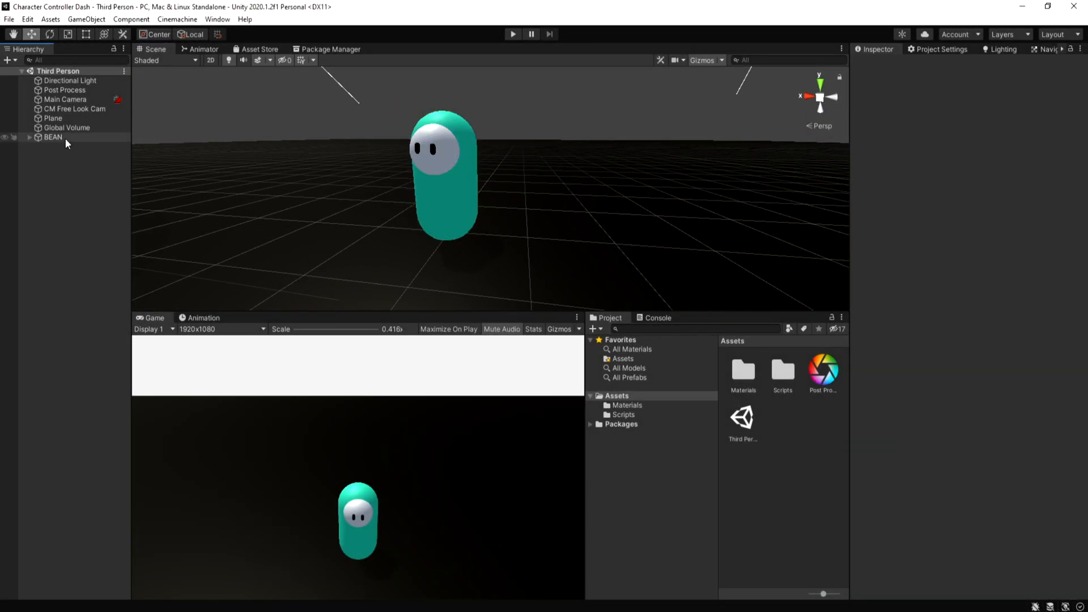
left_click(52, 137)
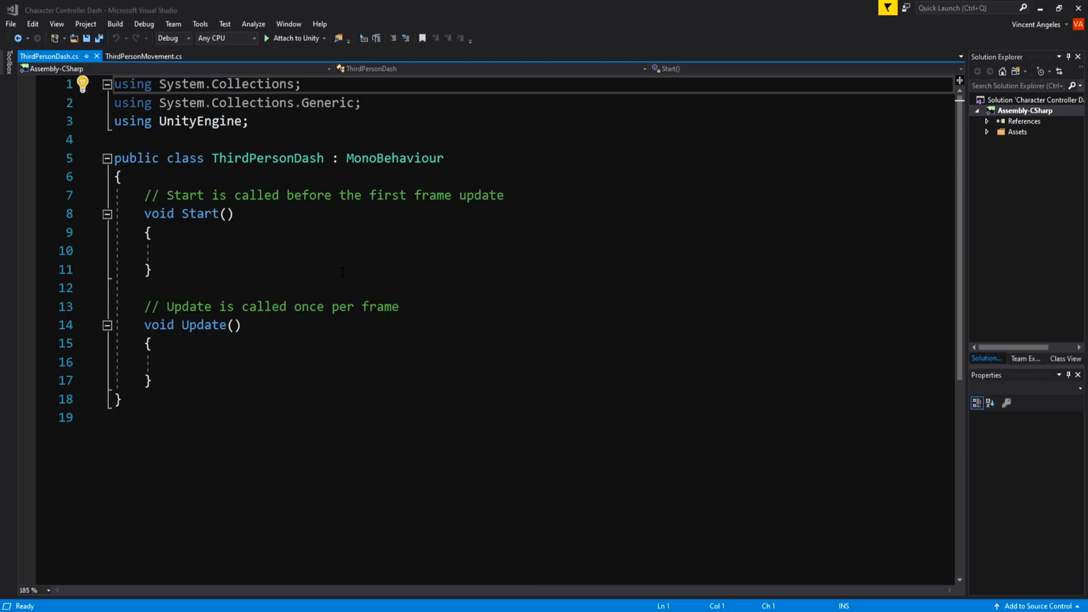
Step: Declare ThirdPersonMovement moveScript and public float dashSpeed and dashTime, assigning moveScript via GetComponent in Start
type("ThirdPersonMovement moveScript;")
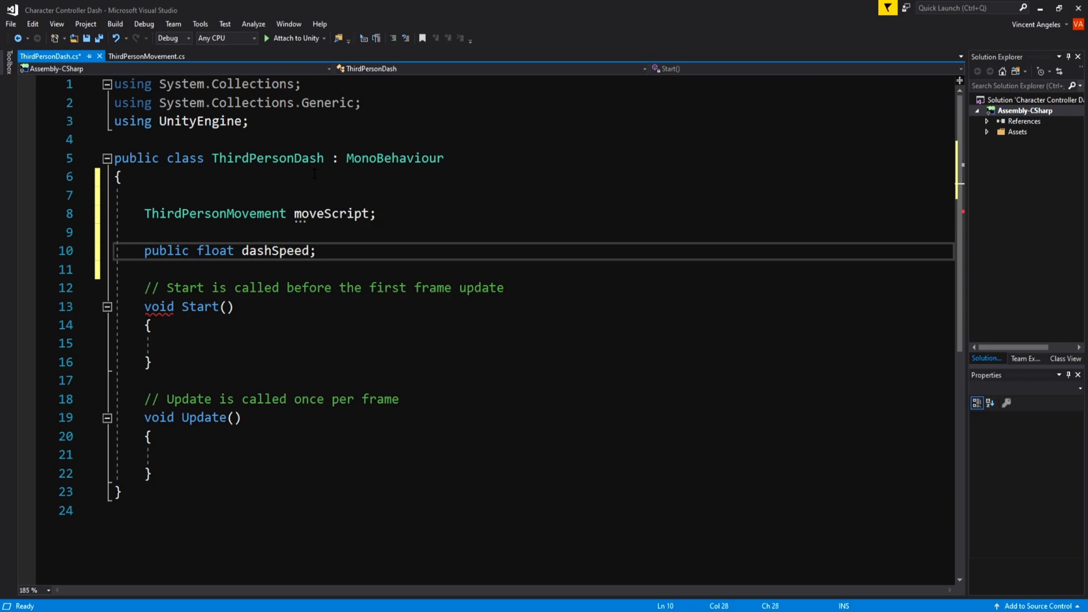
type("public float dashTime;")
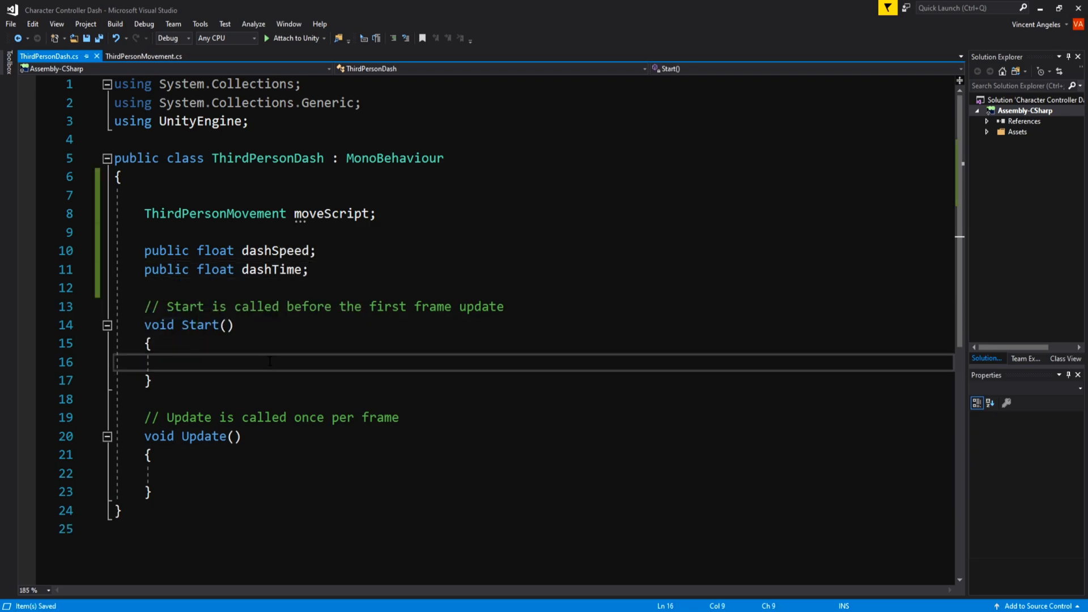
type("moveScript = getc")
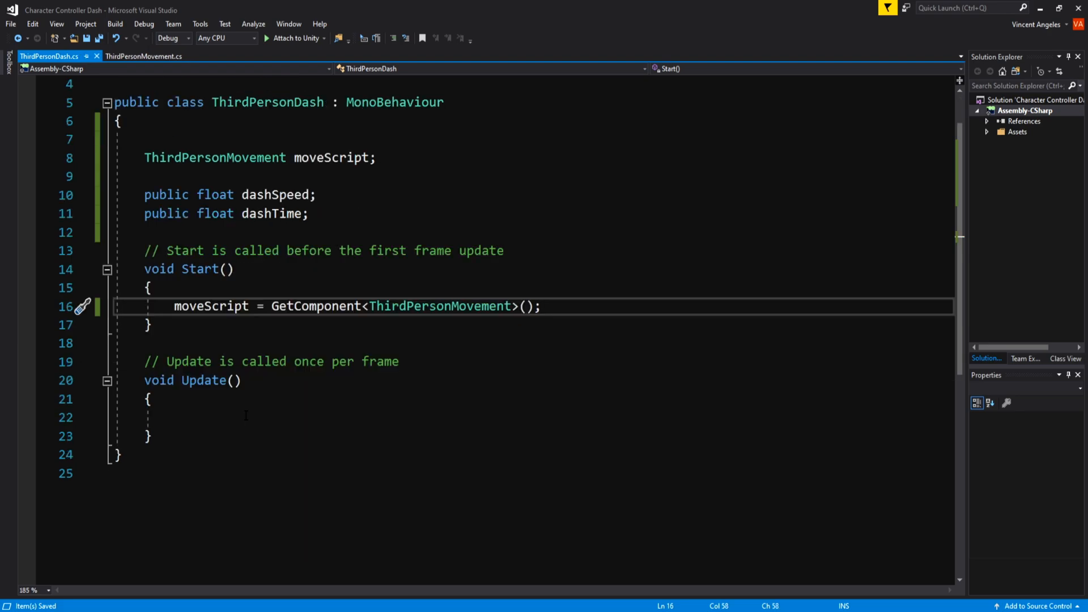
Step: In Update, add if(Input.GetMouseButtonDown(0)) StartCoroutine(Dash()) and begin an IEnumerator
left_click(245, 417)
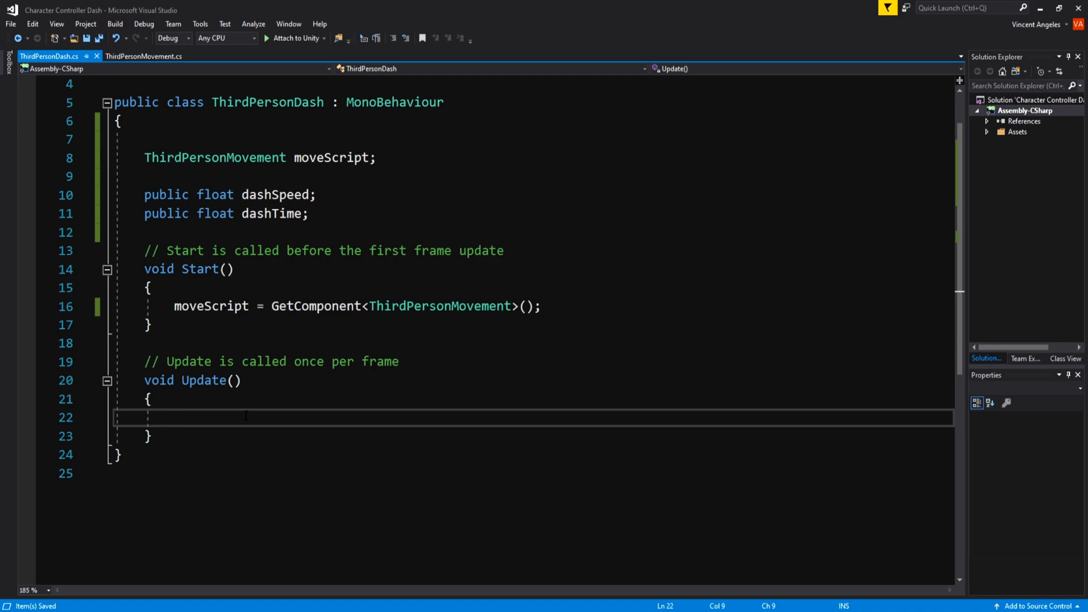
type("if")
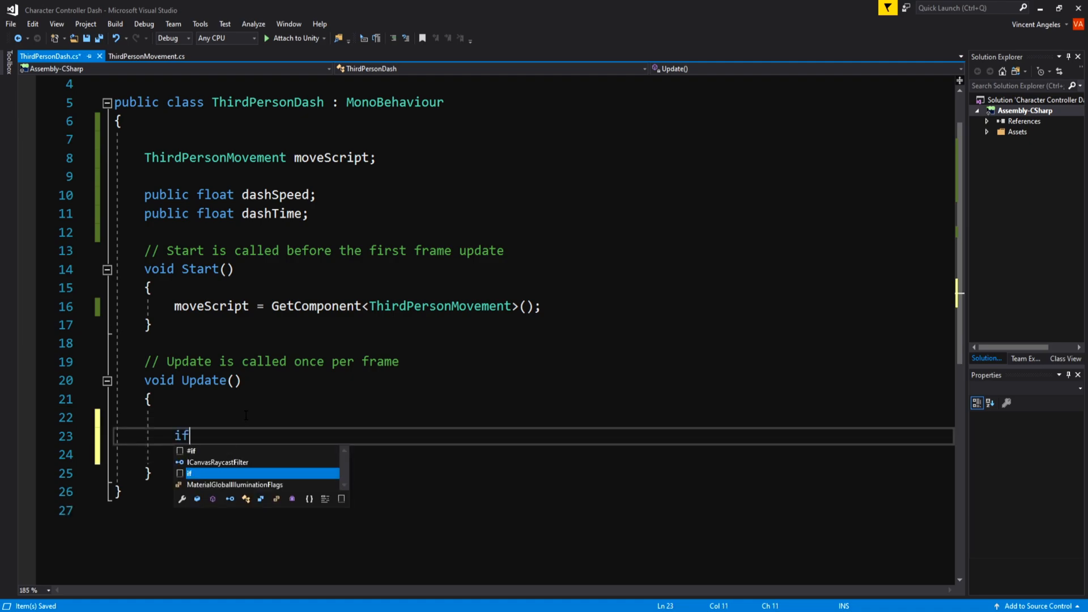
type("(Input.get")
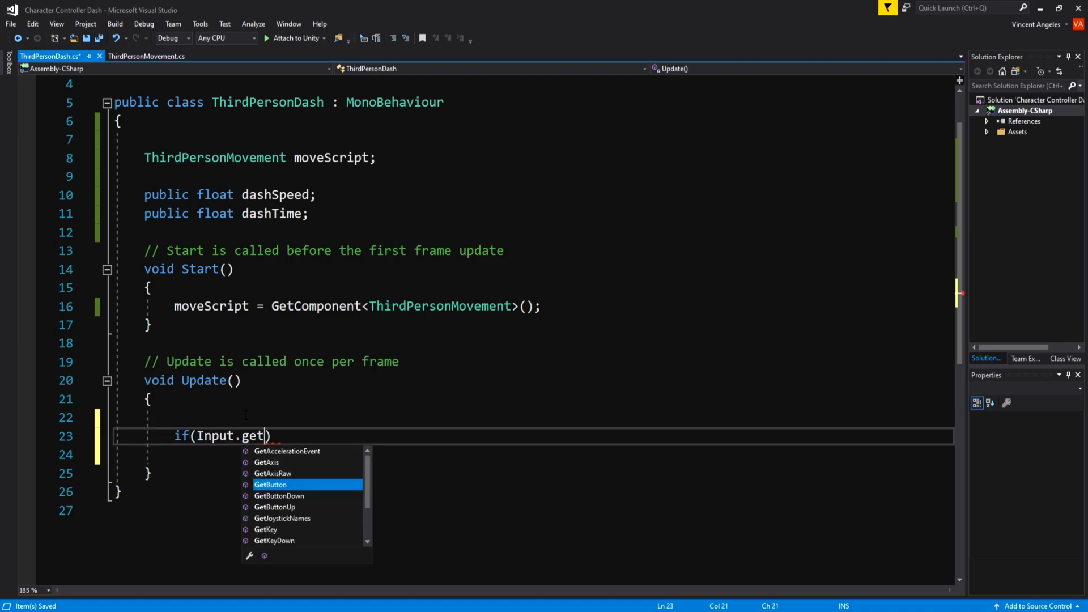
type("mouseButtonDown(0")
type("St")
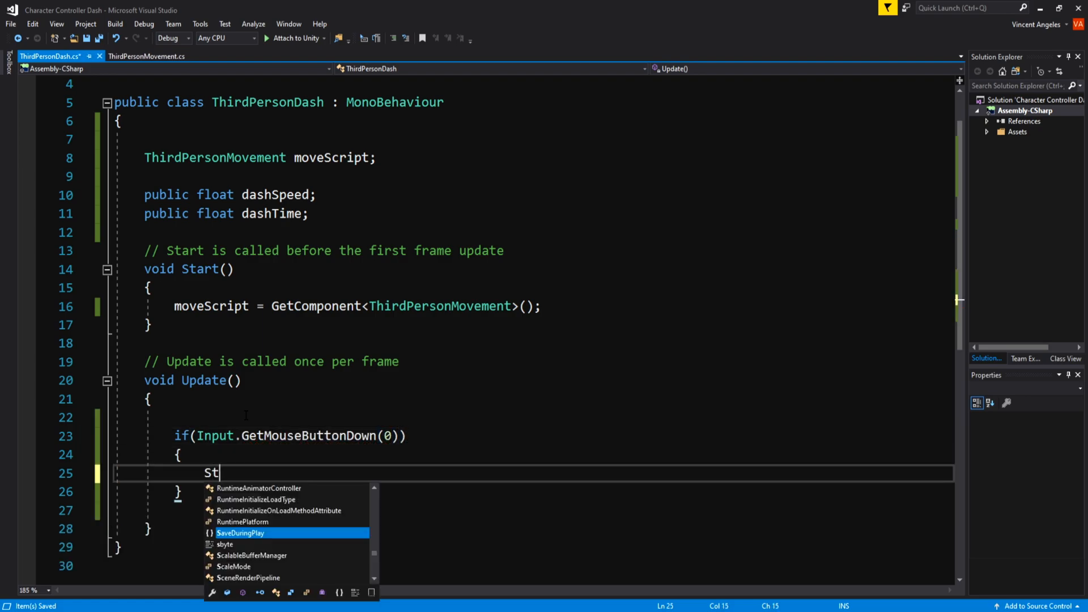
type("artCoroutine()")
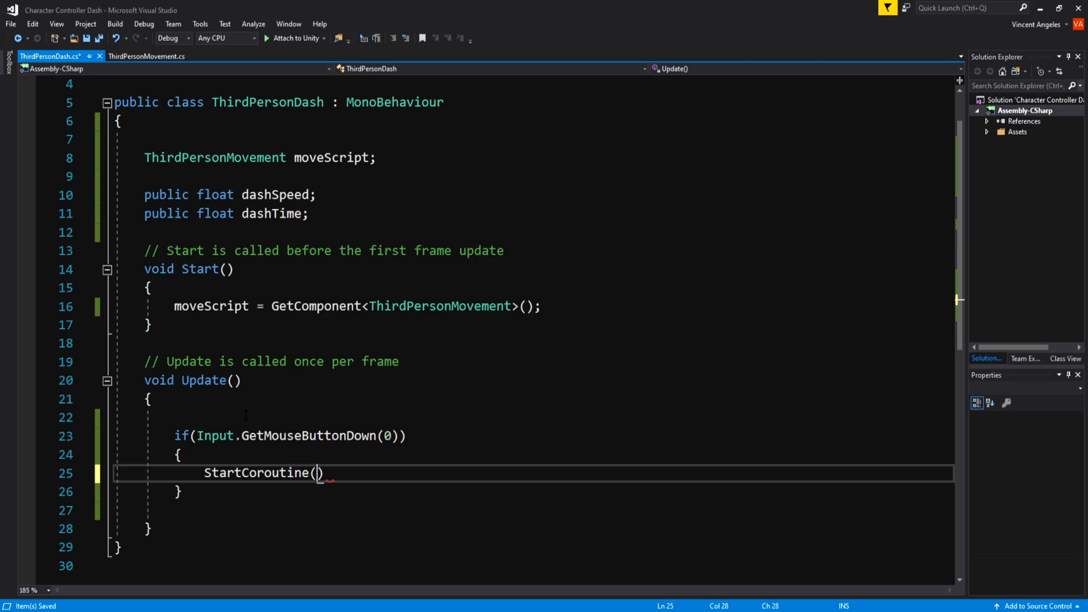
type("Dash();")
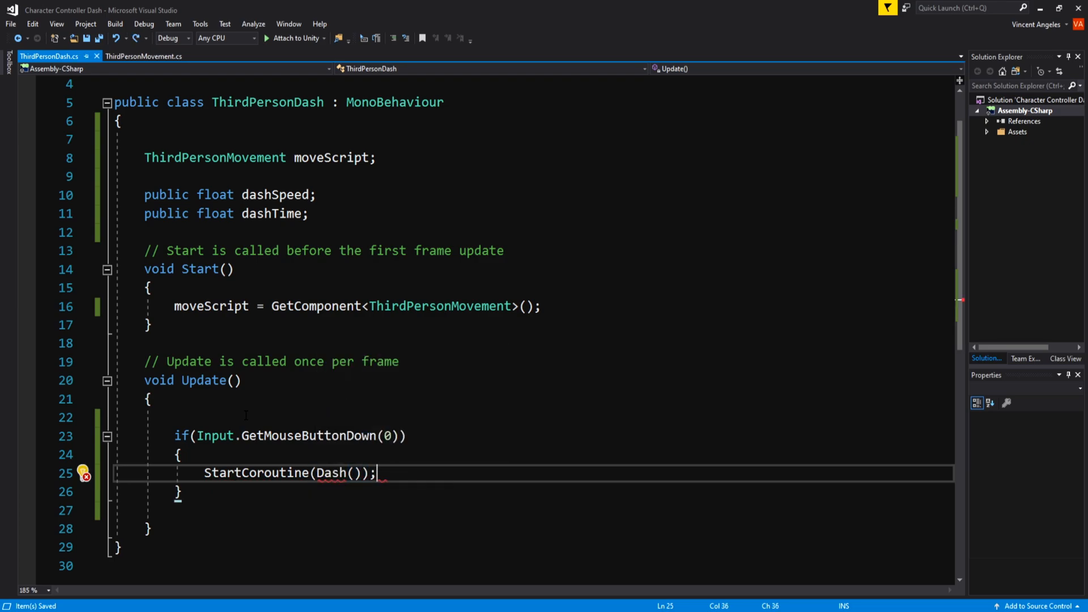
type("IEnumerator")
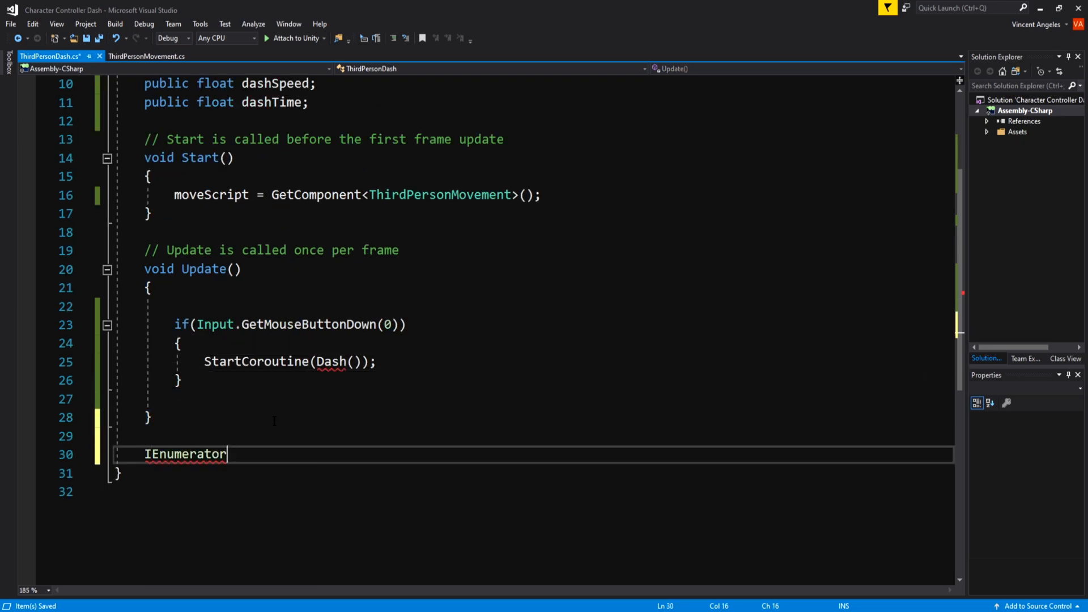
Step: Write Dash(): store startTime, loop until startTime + dashTime calling controller.Move(moveDir * dashSpeed * Time.deltaTime)
type("Dash()")
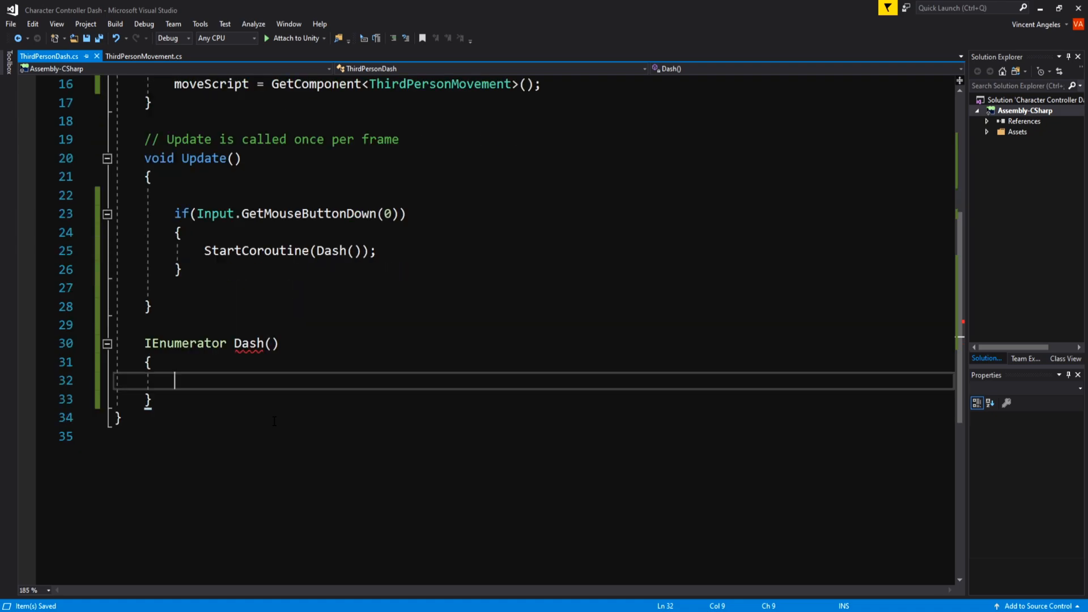
type("float startTime")
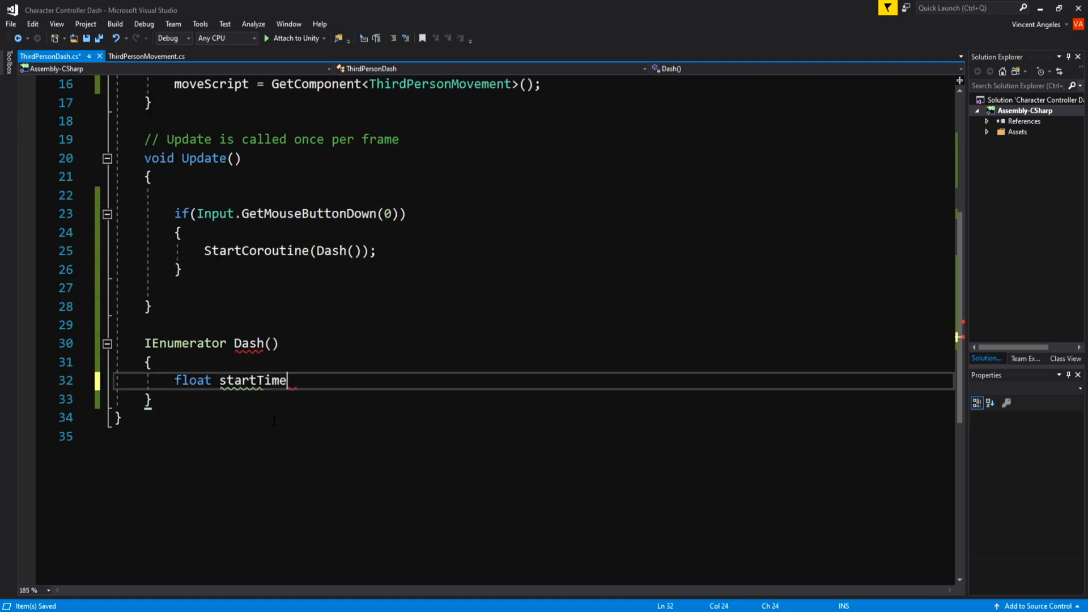
type("= Time.time;")
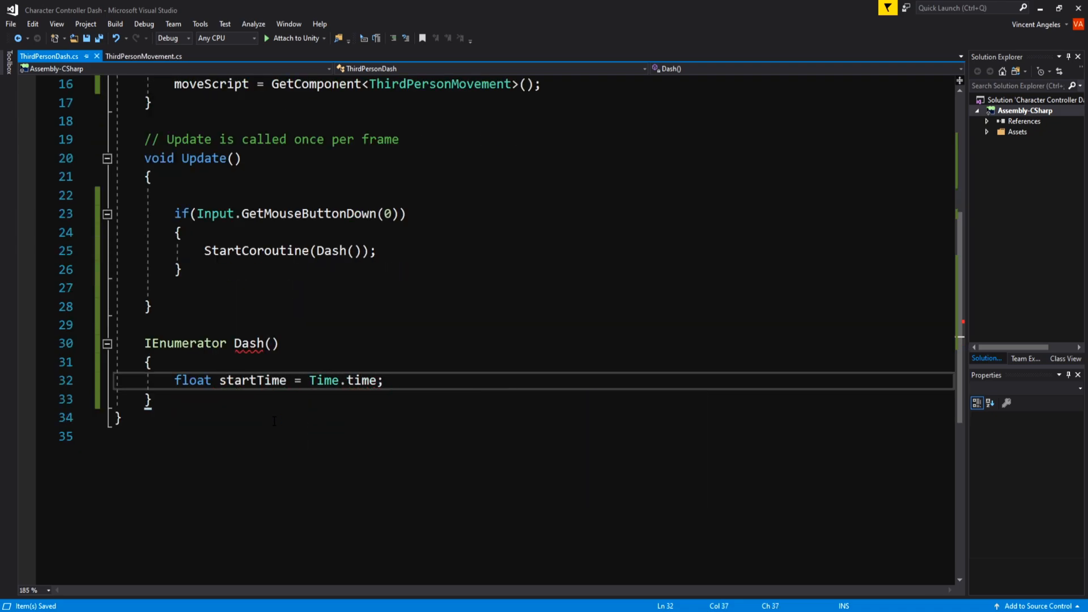
type("while(Time.time < startTime")
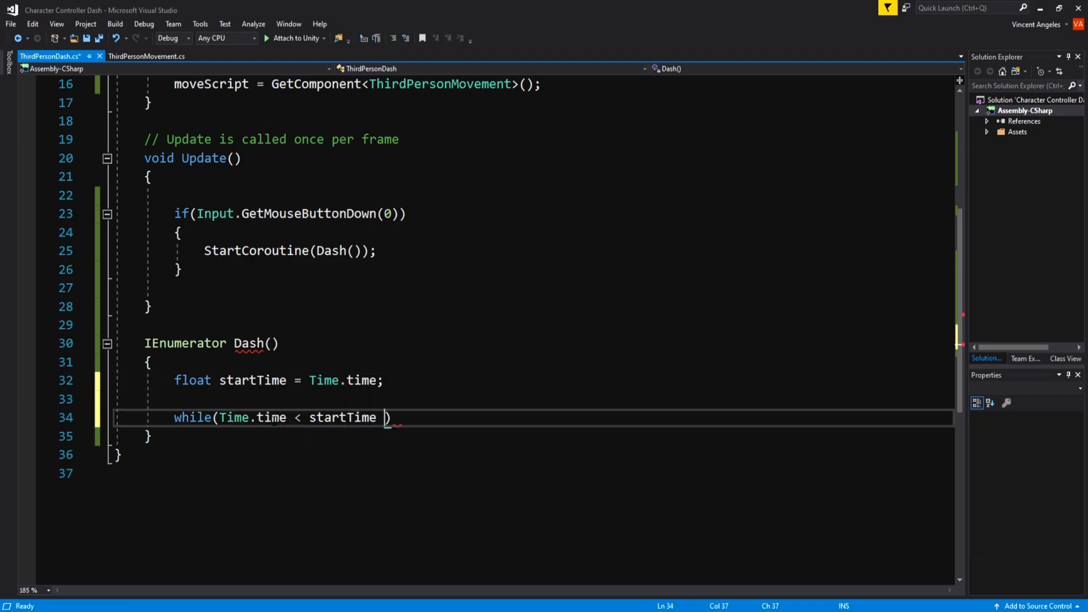
type("+ dashTime)")
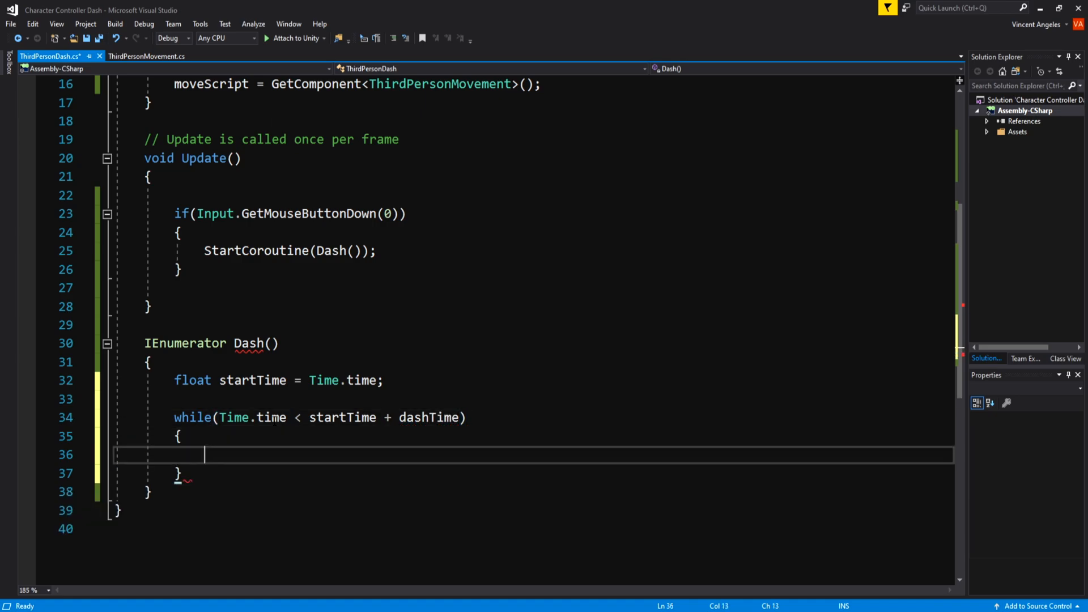
type("moveScript.controller.")
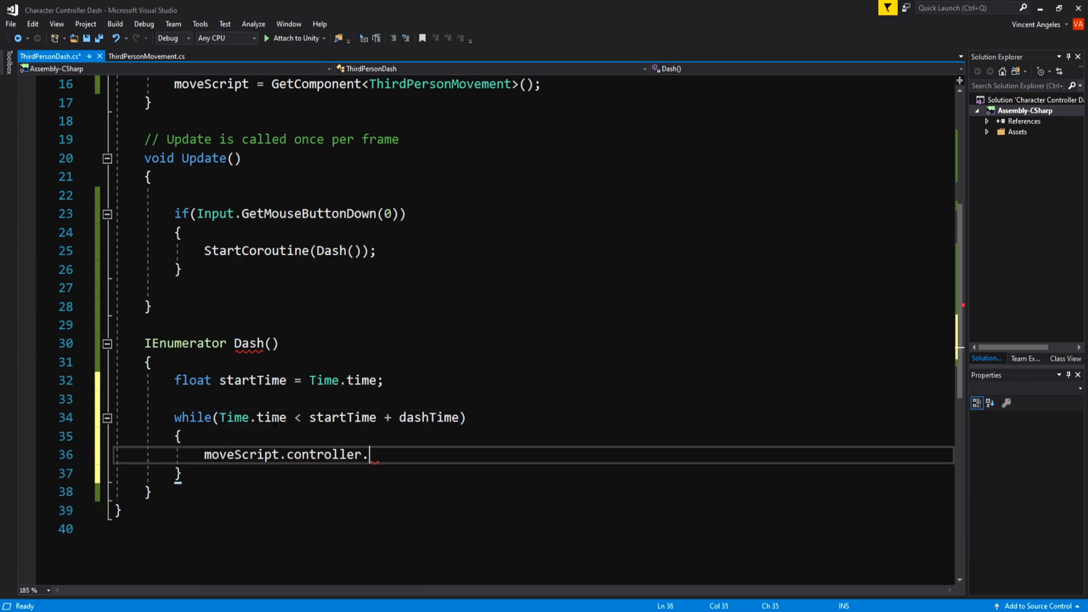
type("Move(moveScript.")
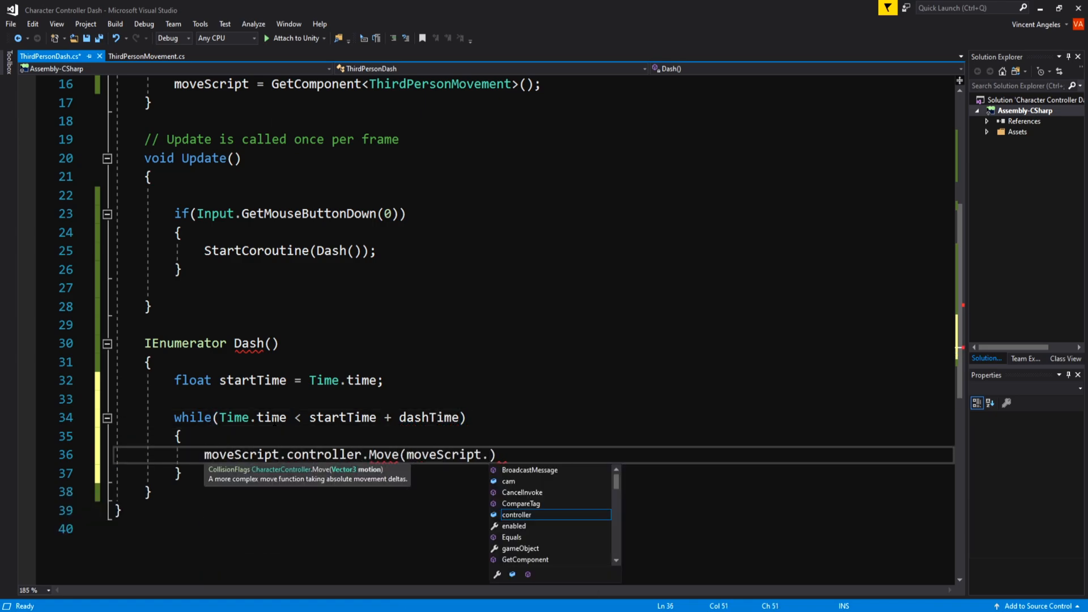
type("moveDir * dashSpeed)")
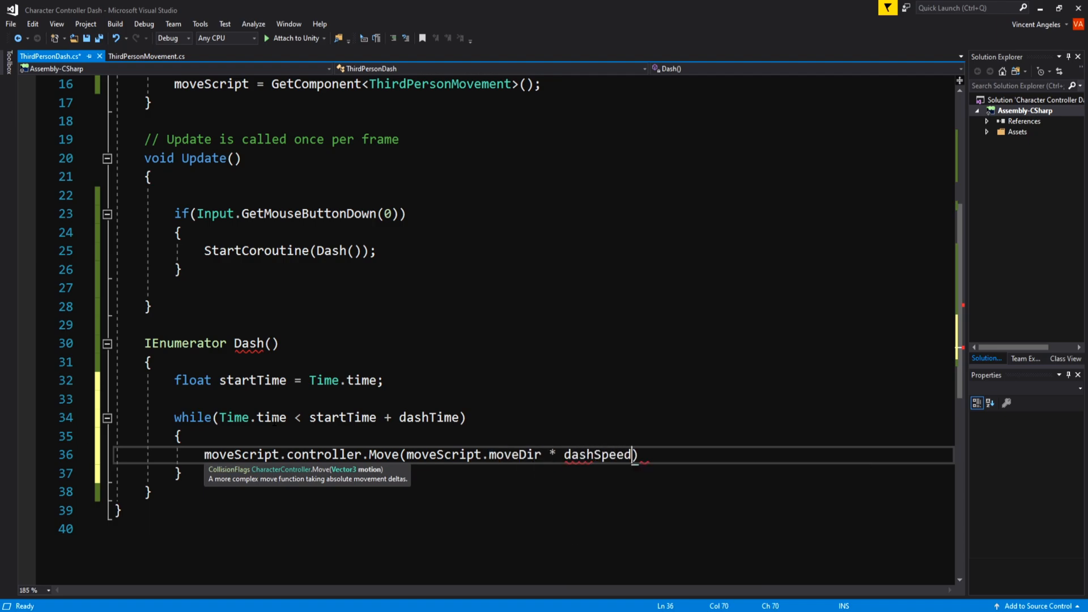
type("* Time.deltaTime")
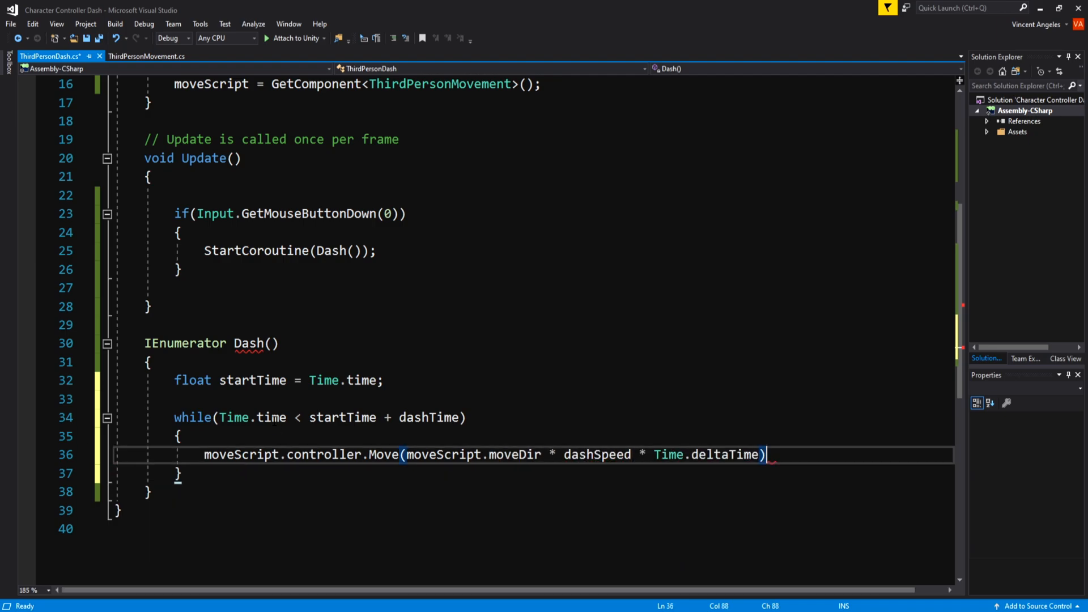
type("yield return")
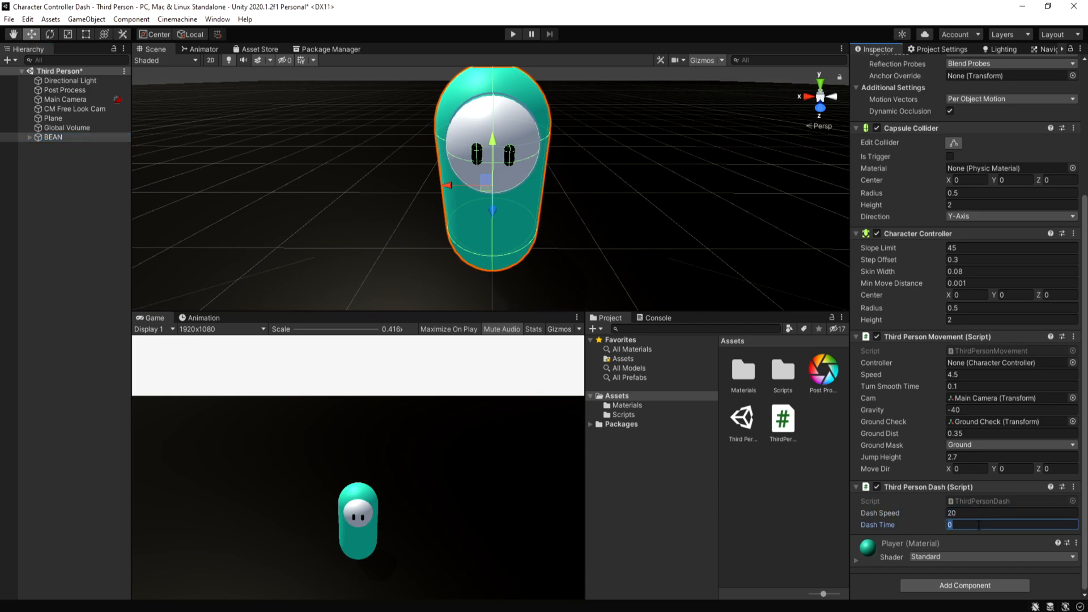
Step: Set Third Person Dash's Dash Time to 0.25 and enter Play mode
type("0.25")
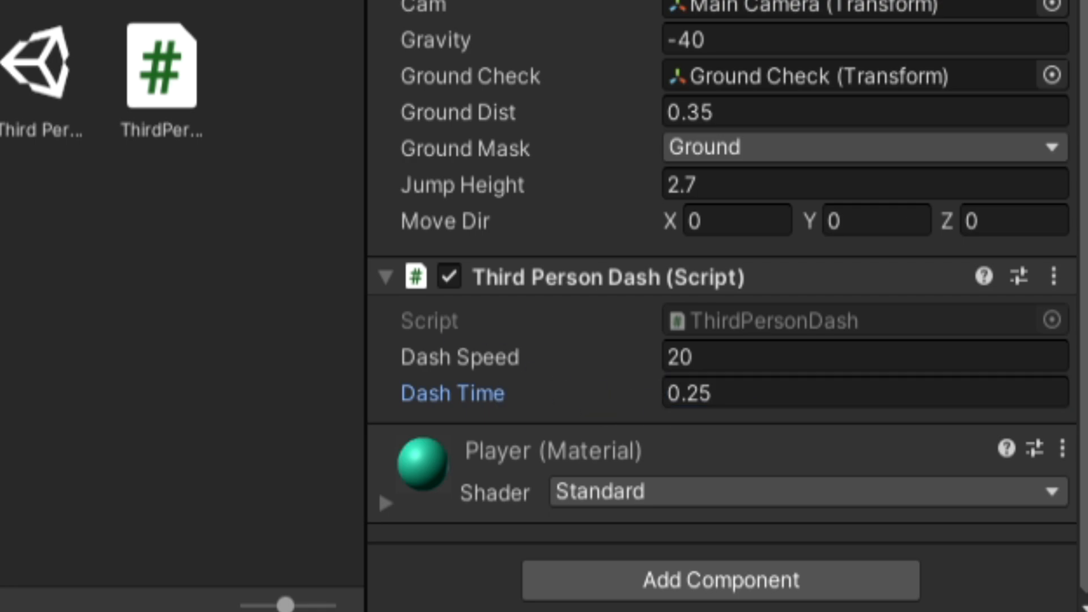
left_click(489, 7)
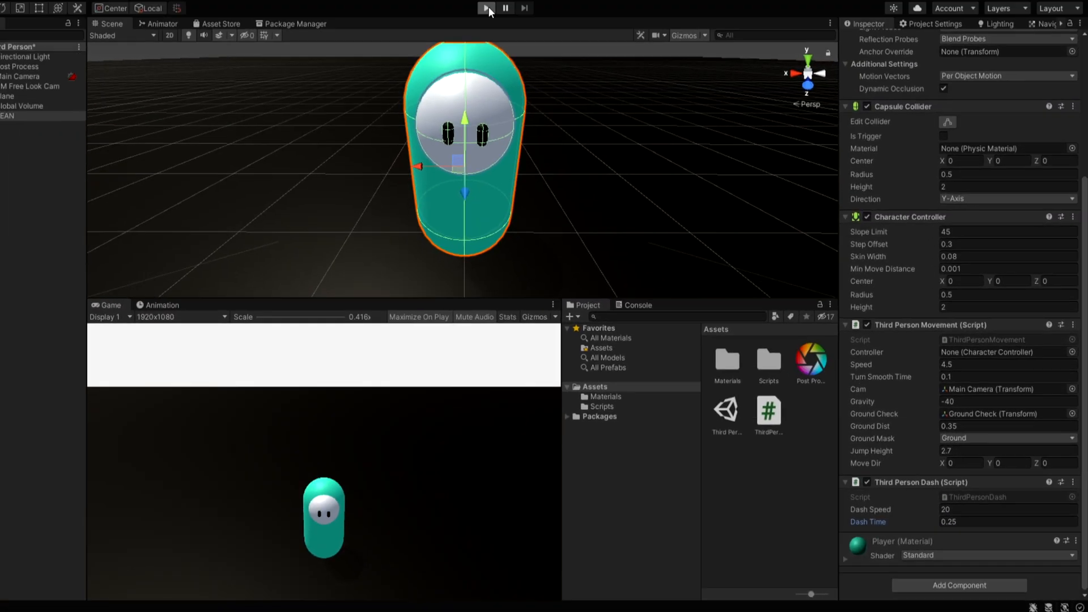